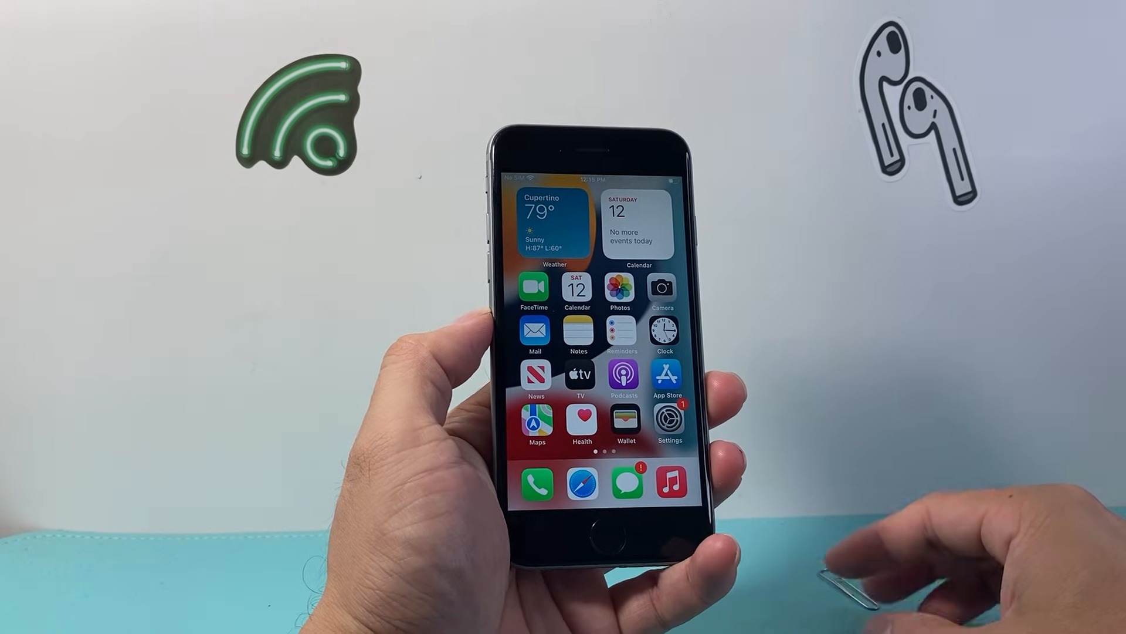
# Launch Settings from the home screen to reach the Wi‑Fi, Cellular and General list.
pyautogui.click(669, 418)
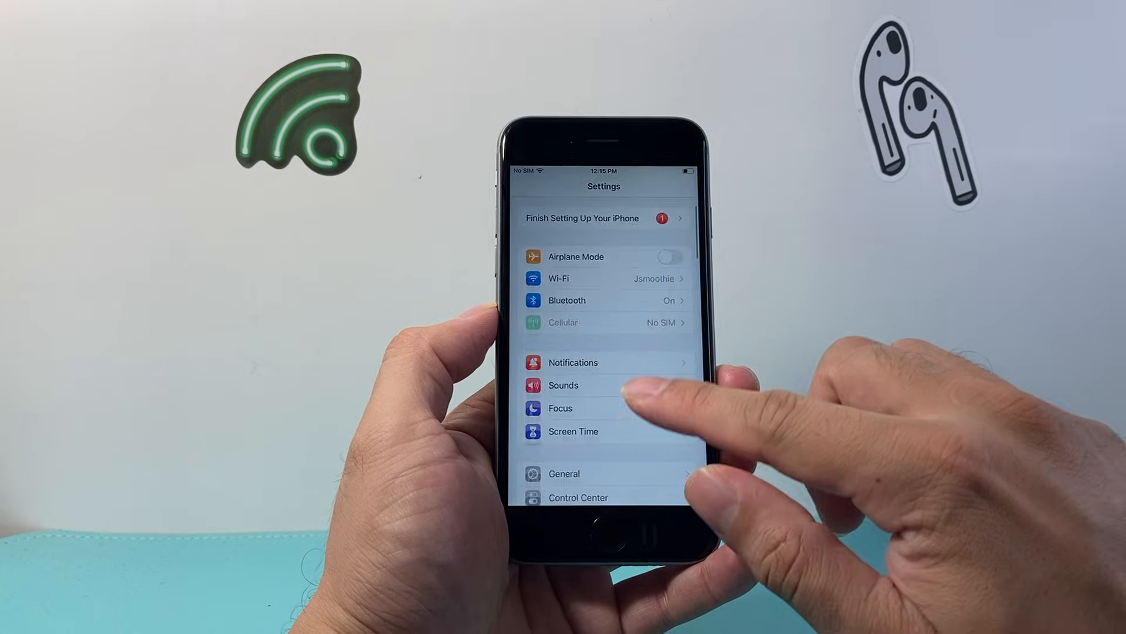
pyautogui.click(564, 473)
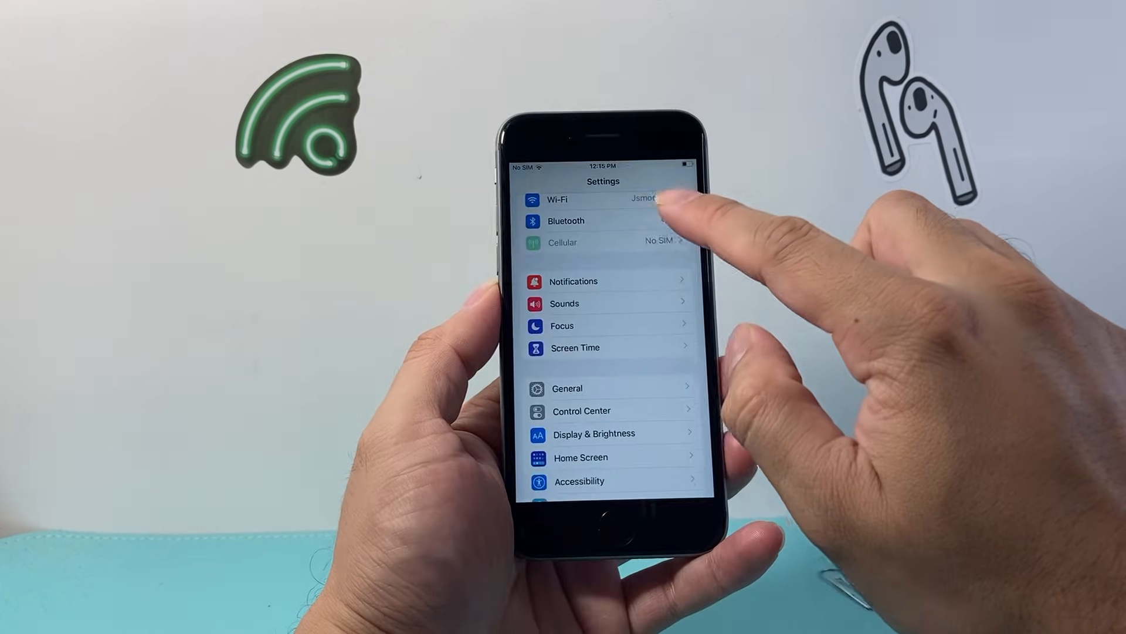
# Scroll the Settings list, then return to the home screen to relaunch Settings.
pyautogui.scroll(-3)
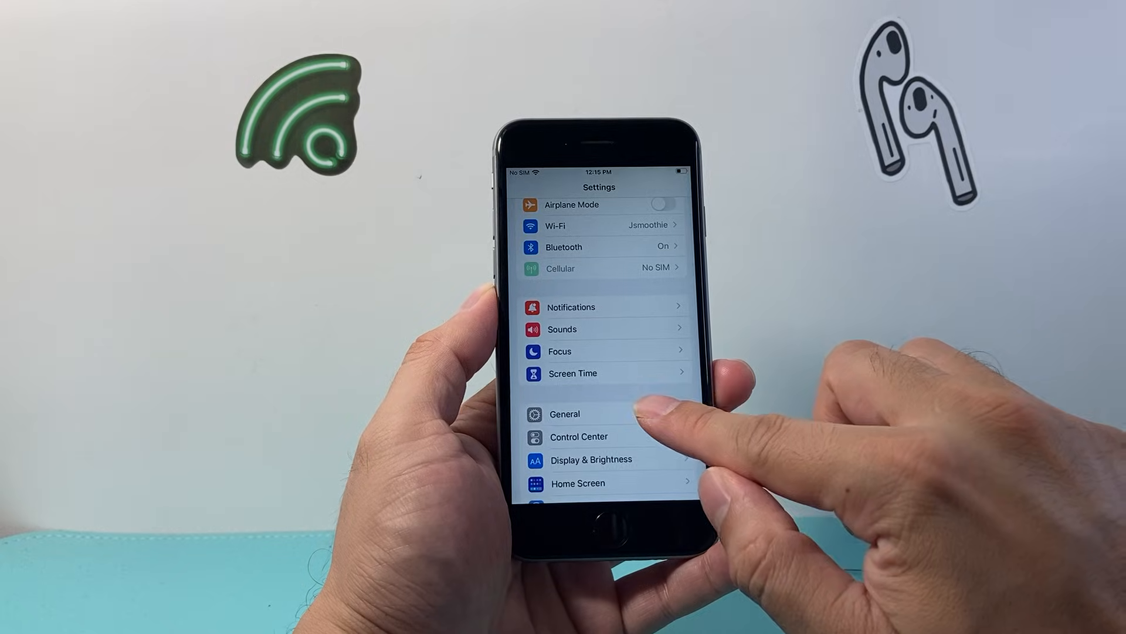
pyautogui.click(564, 413)
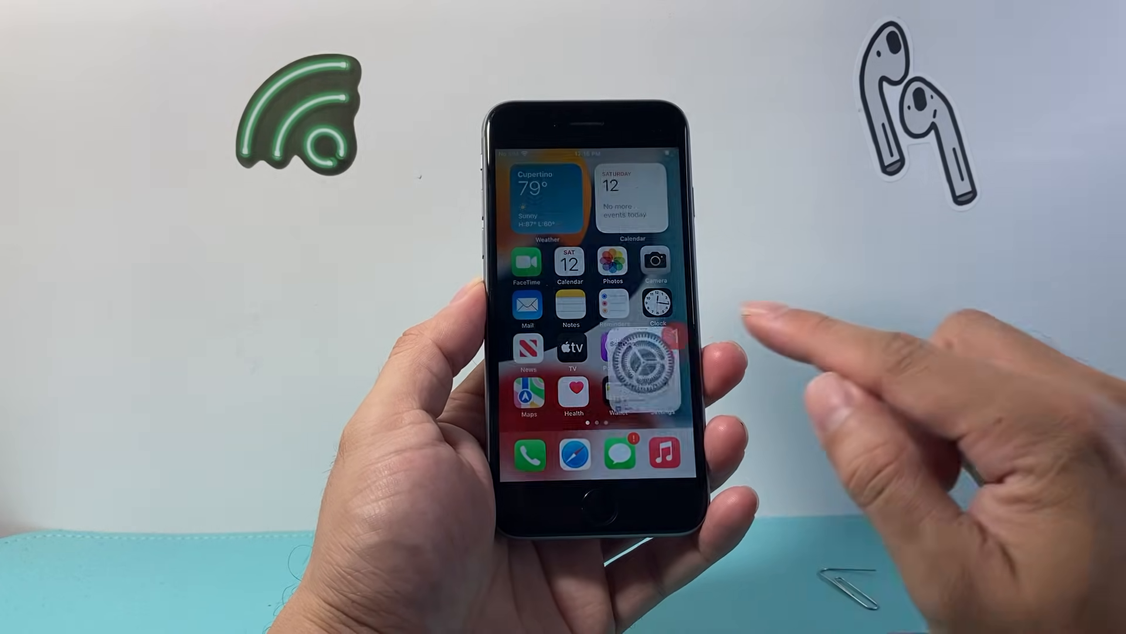
# Reopen Settings, check General's VPN and Shut Down options, then go back.
pyautogui.click(631, 363)
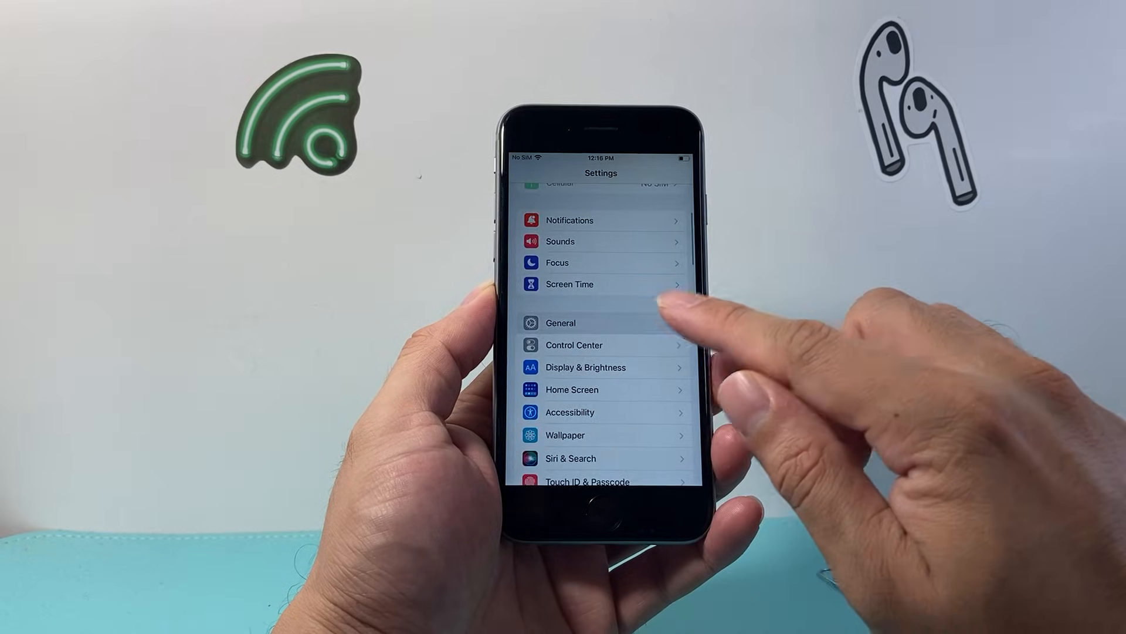
pyautogui.click(561, 322)
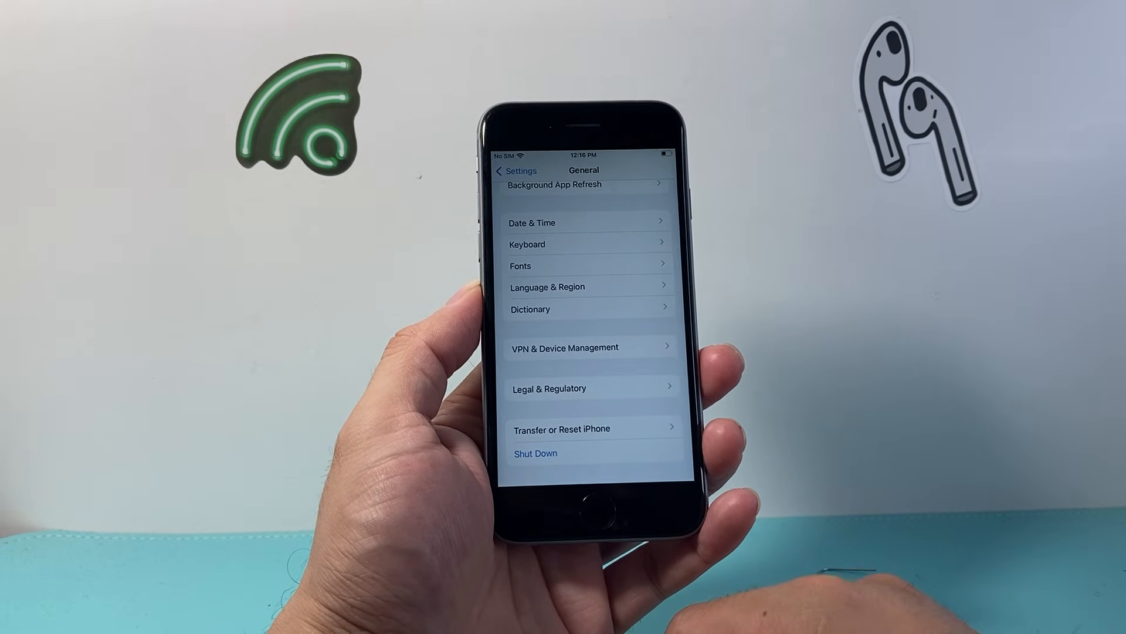
pyautogui.click(514, 170)
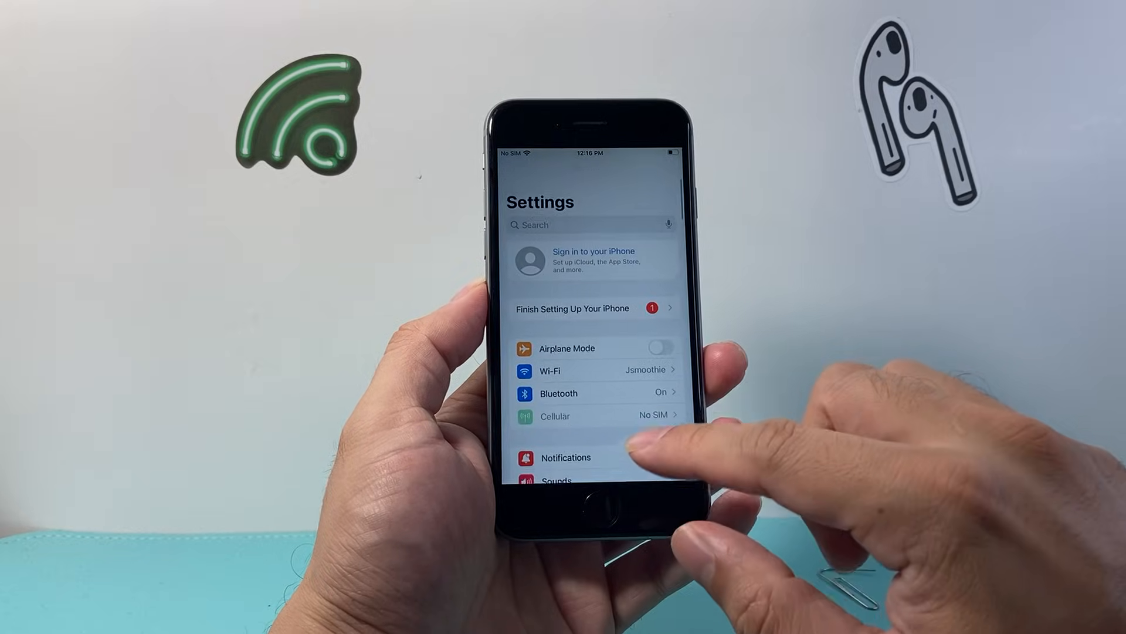